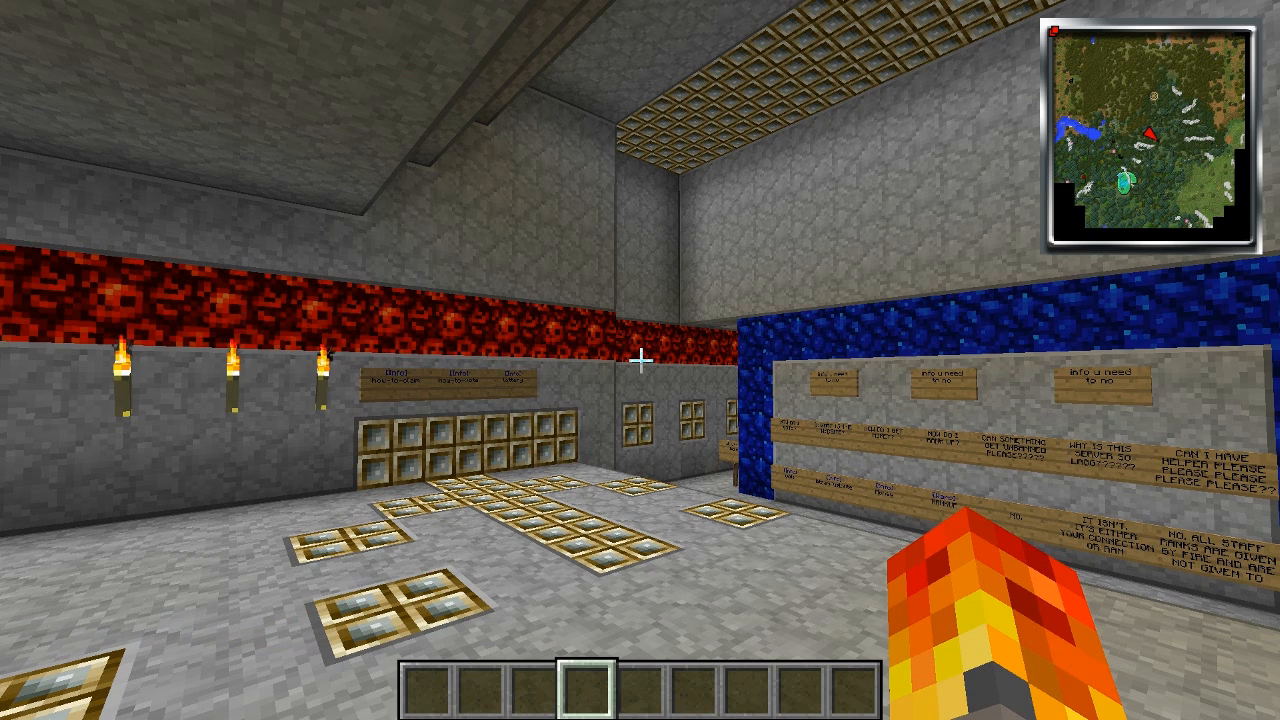
- Enter the /lottery buy command in Minecraft chat to purchase a ticket
key(t)
text(/lottery)
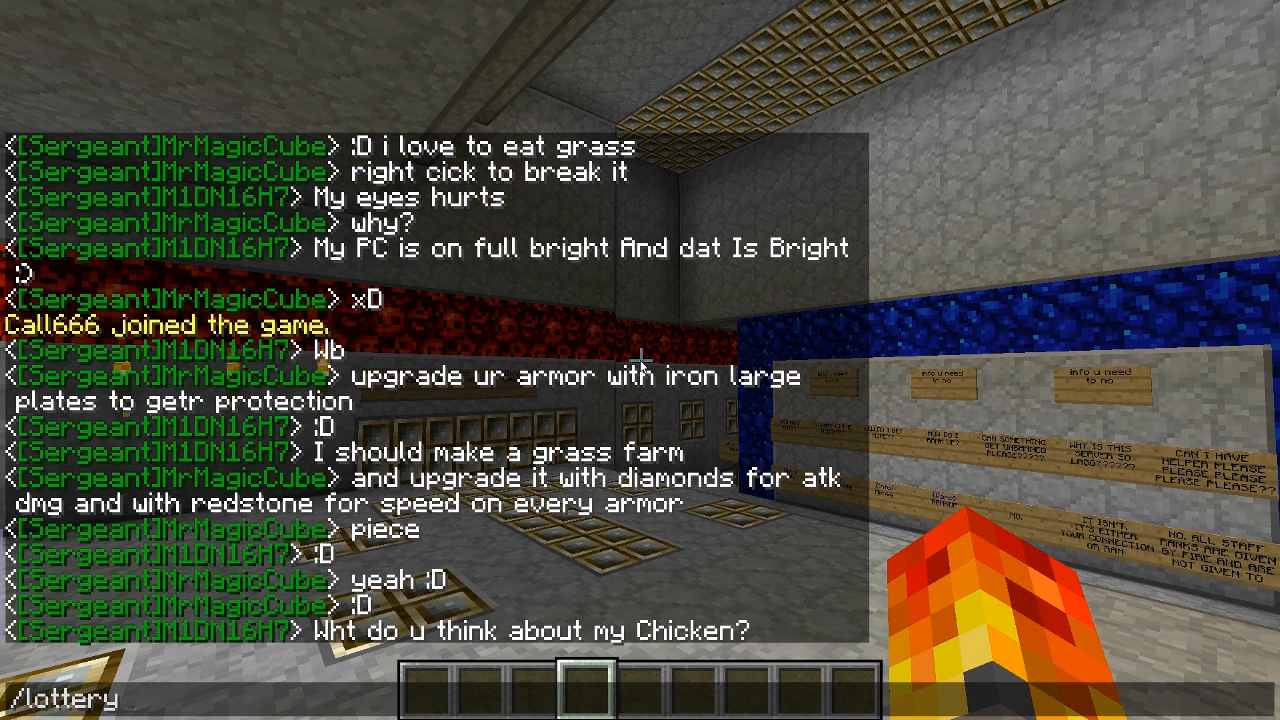
text(buy)
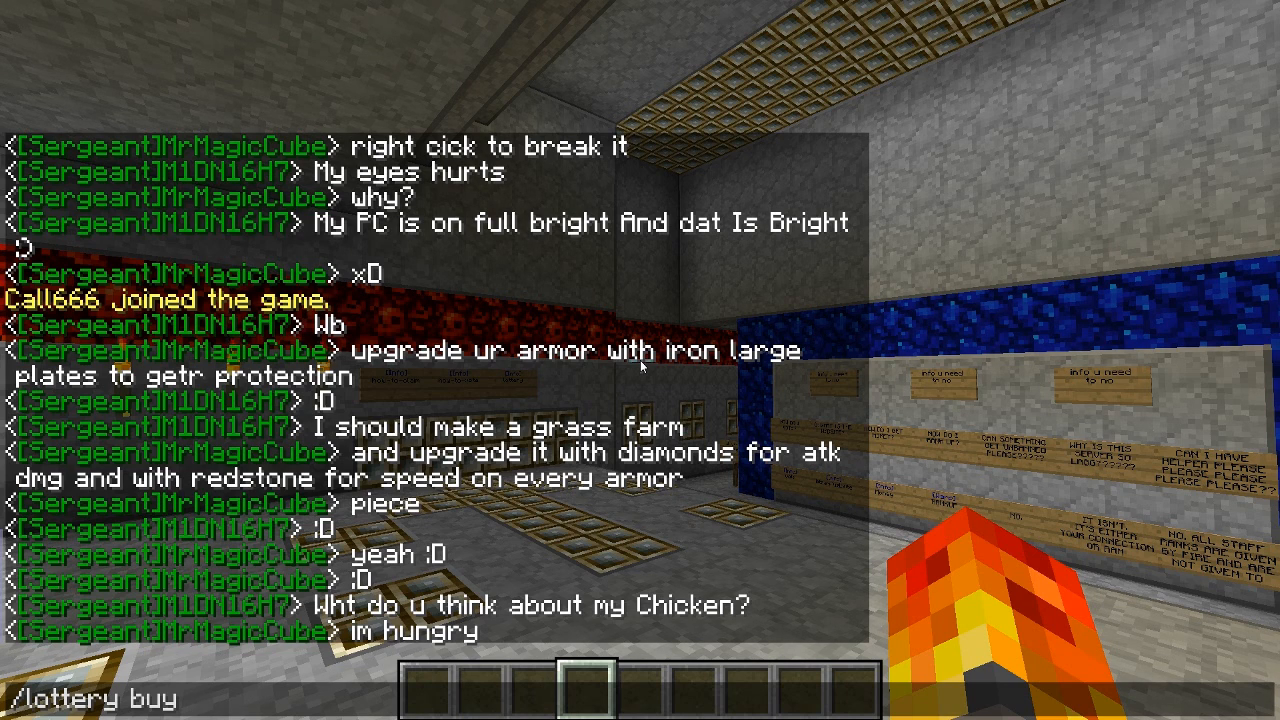
key(space)
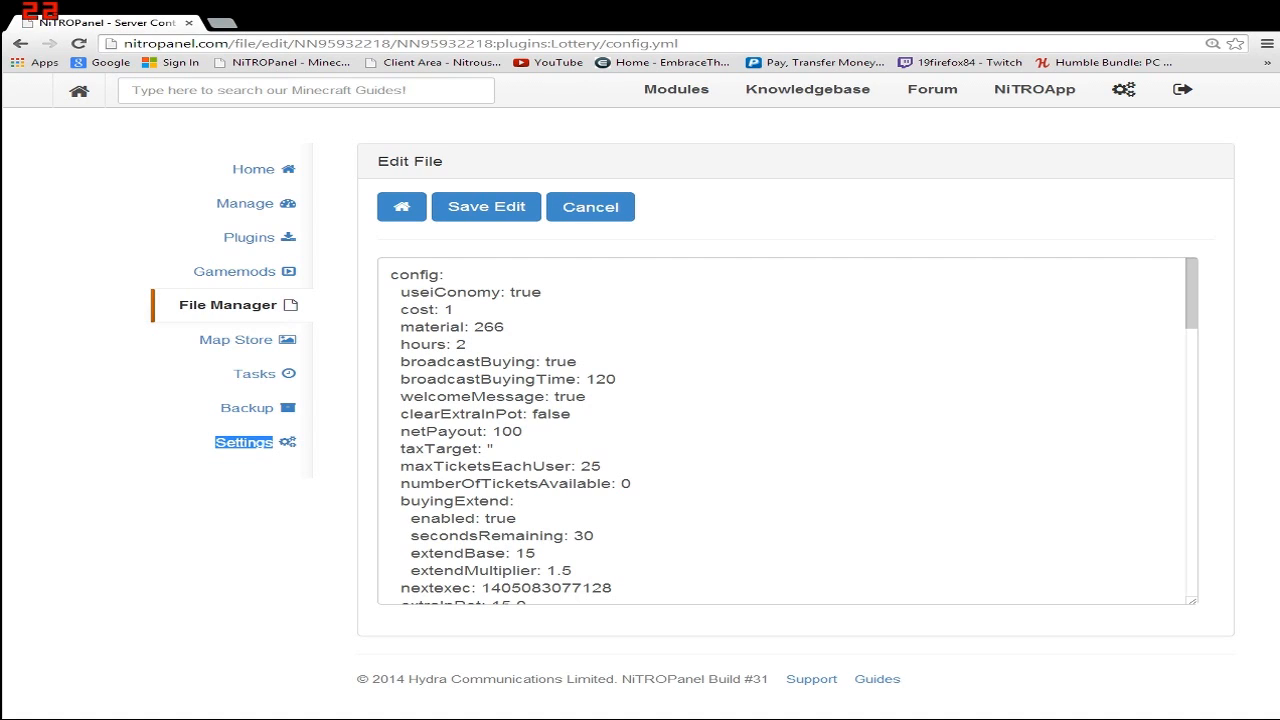
double_click(525, 292)
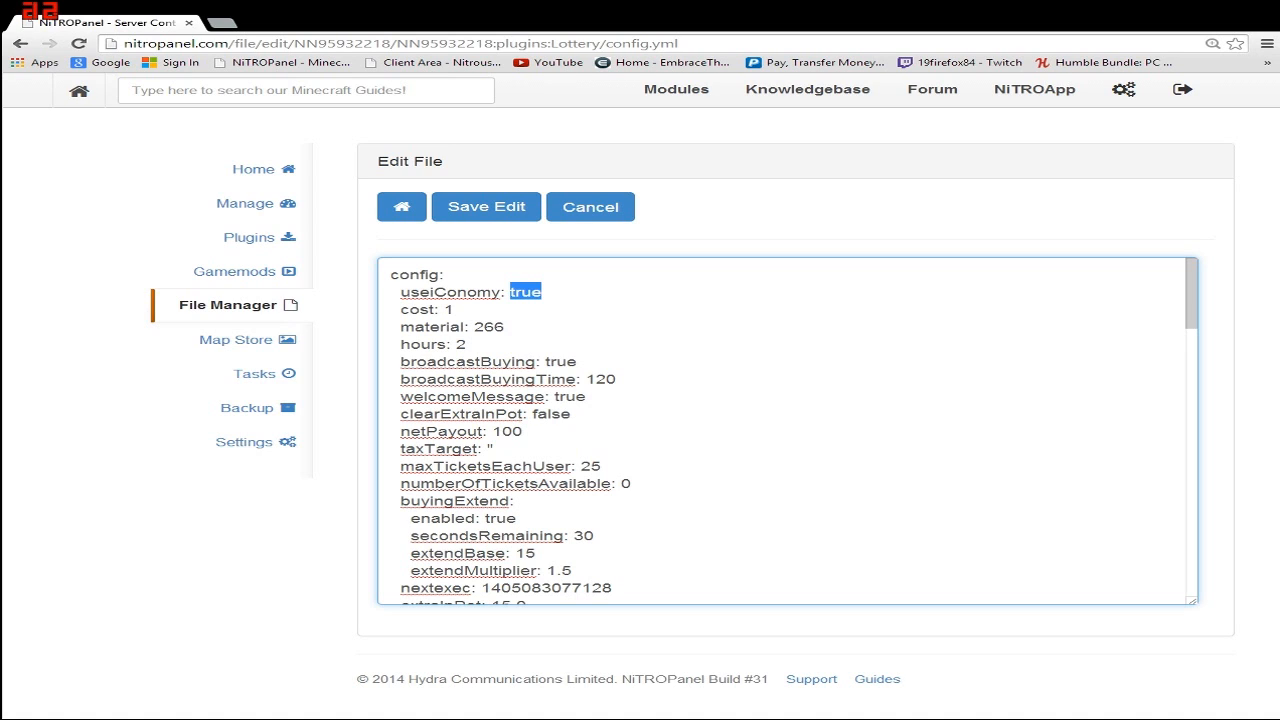
click(478, 327)
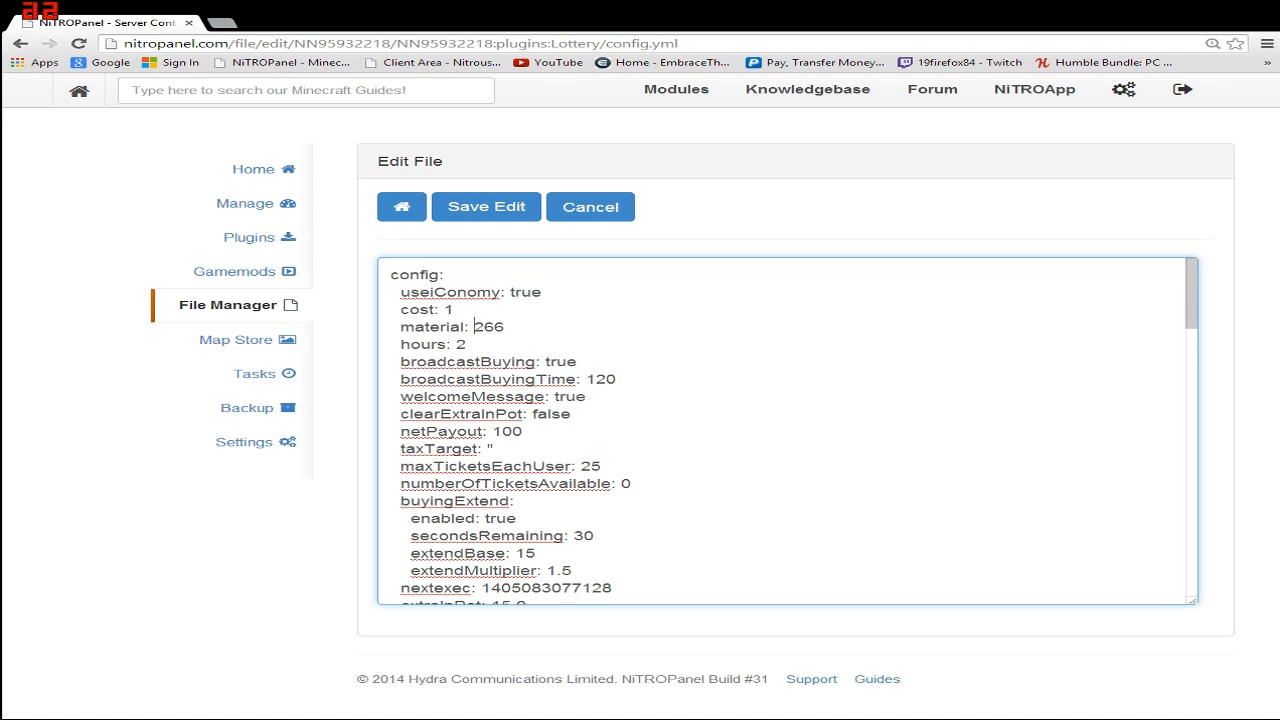
double_click(488, 326)
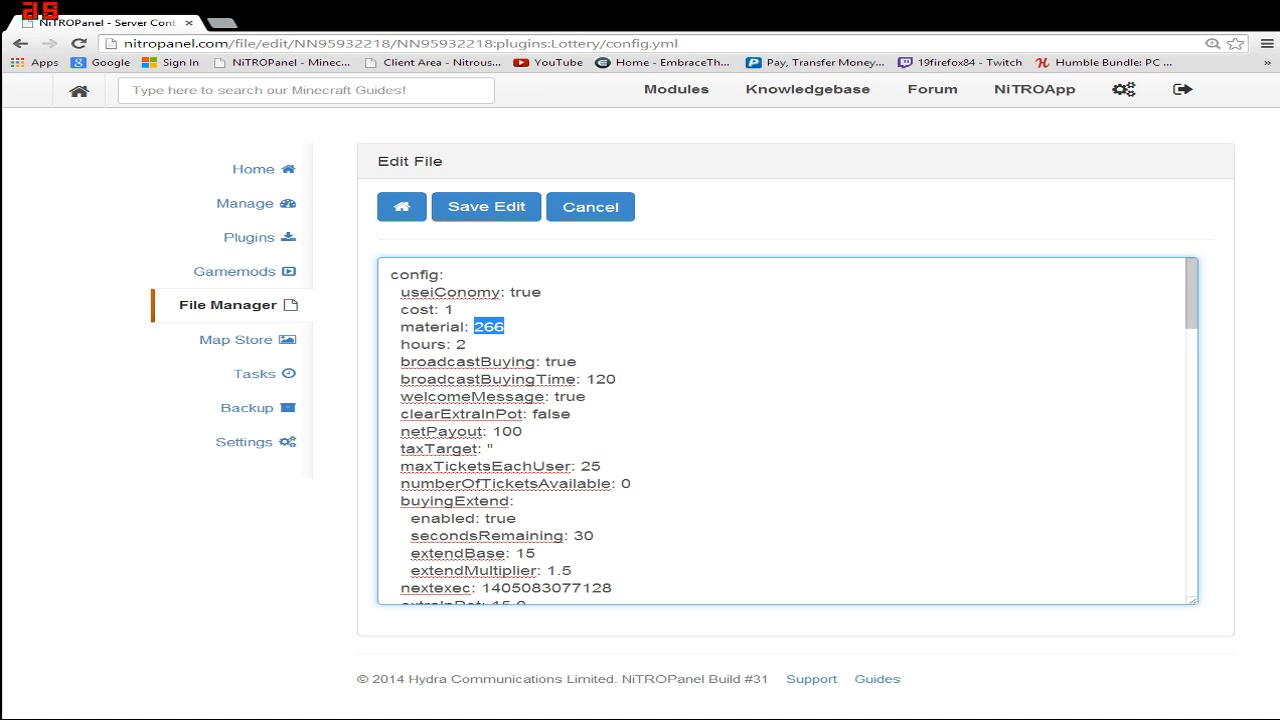
double_click(525, 292)
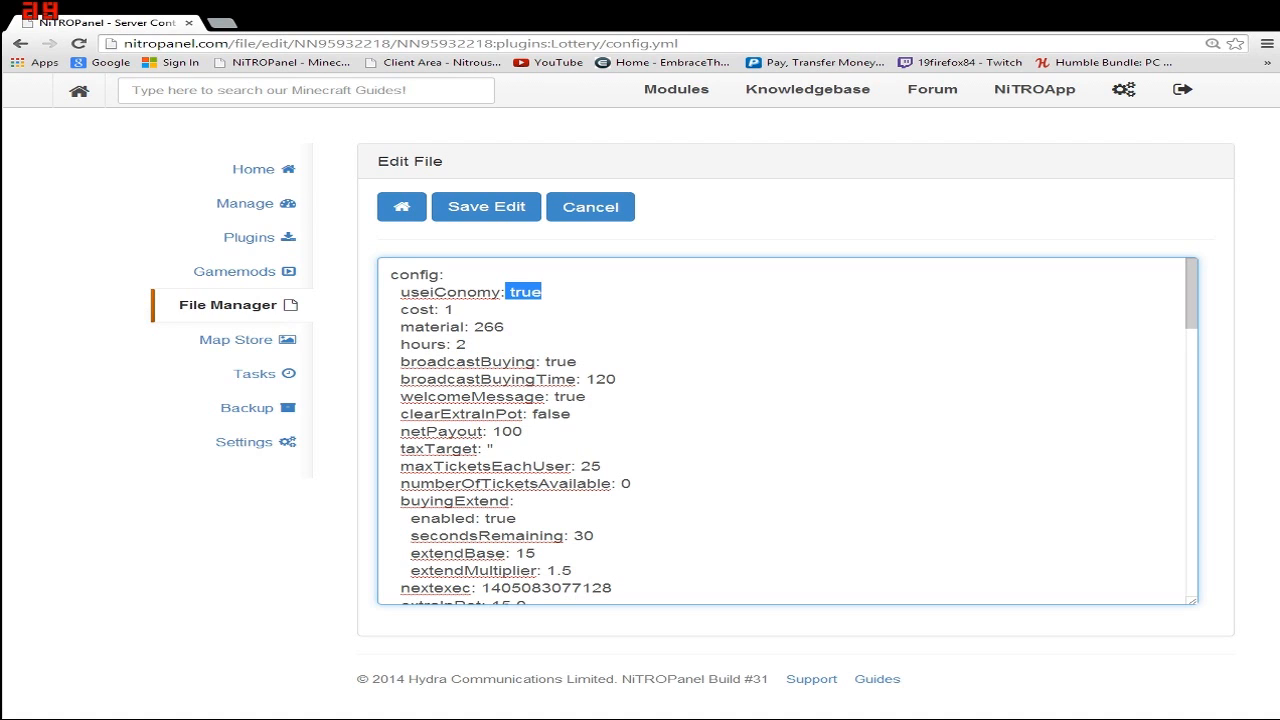
scroll(down, 3)
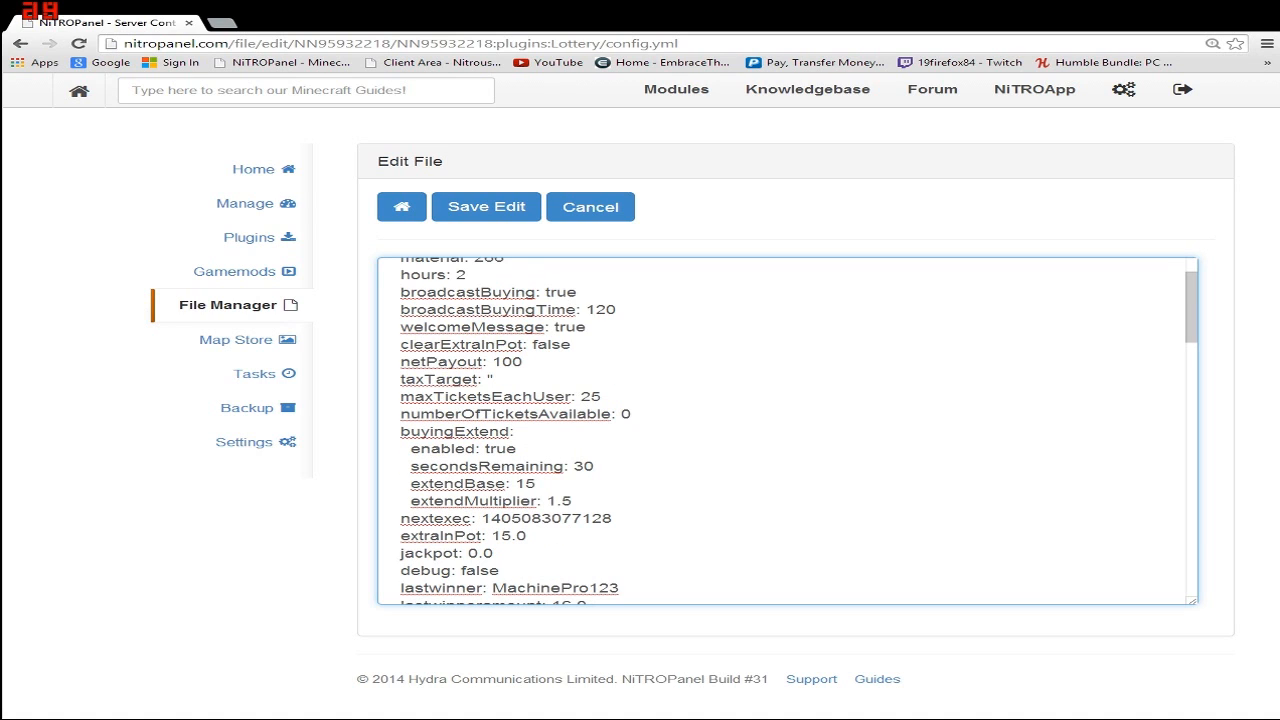
double_click(581, 397)
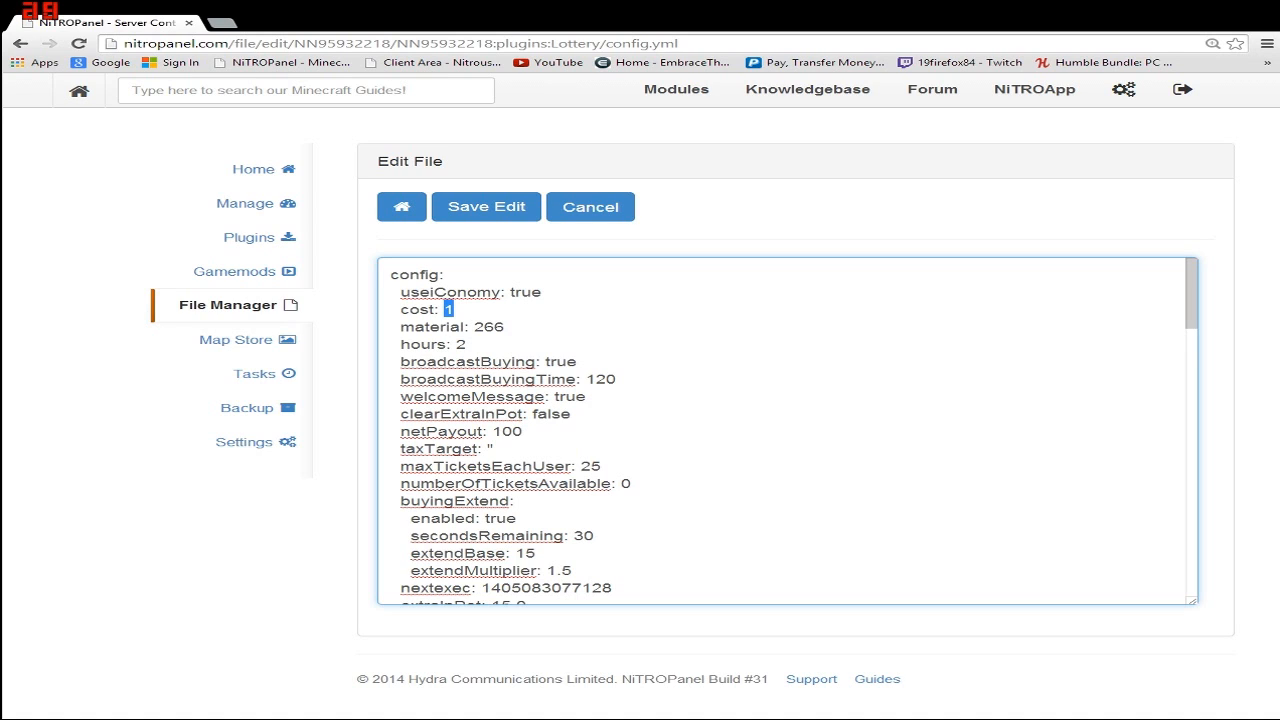
double_click(488, 326)
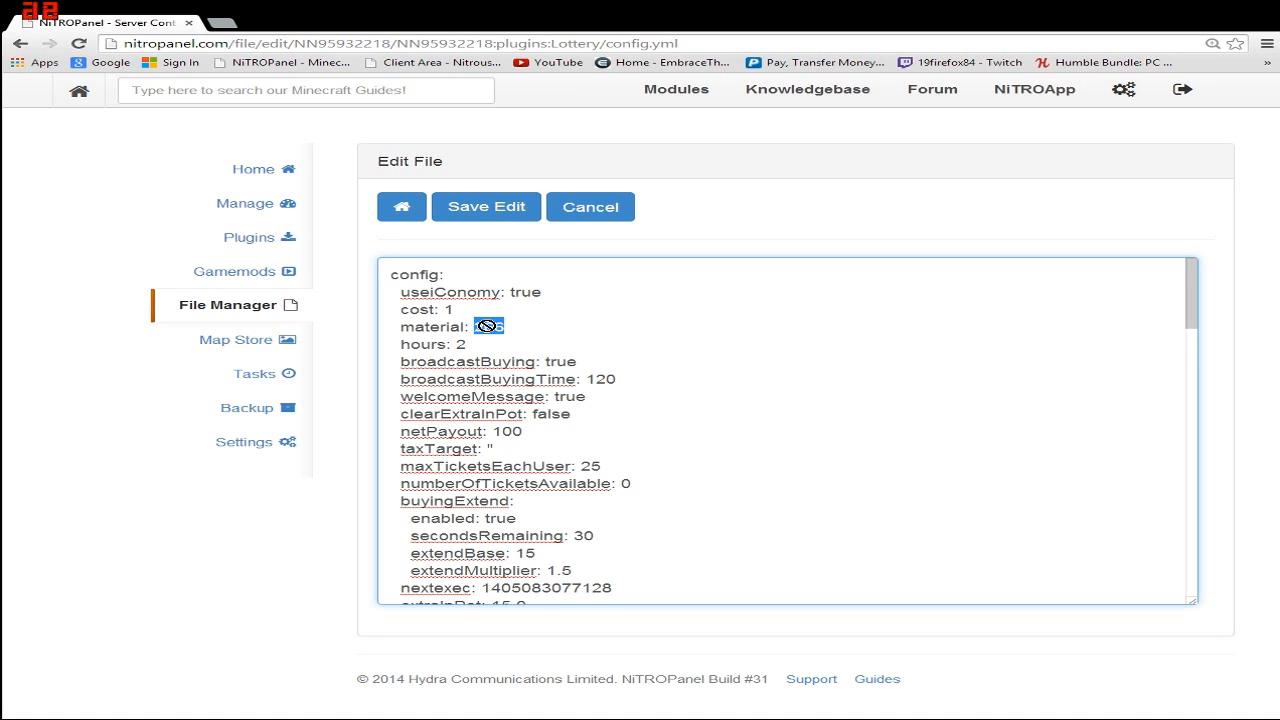
scroll(down, 3)
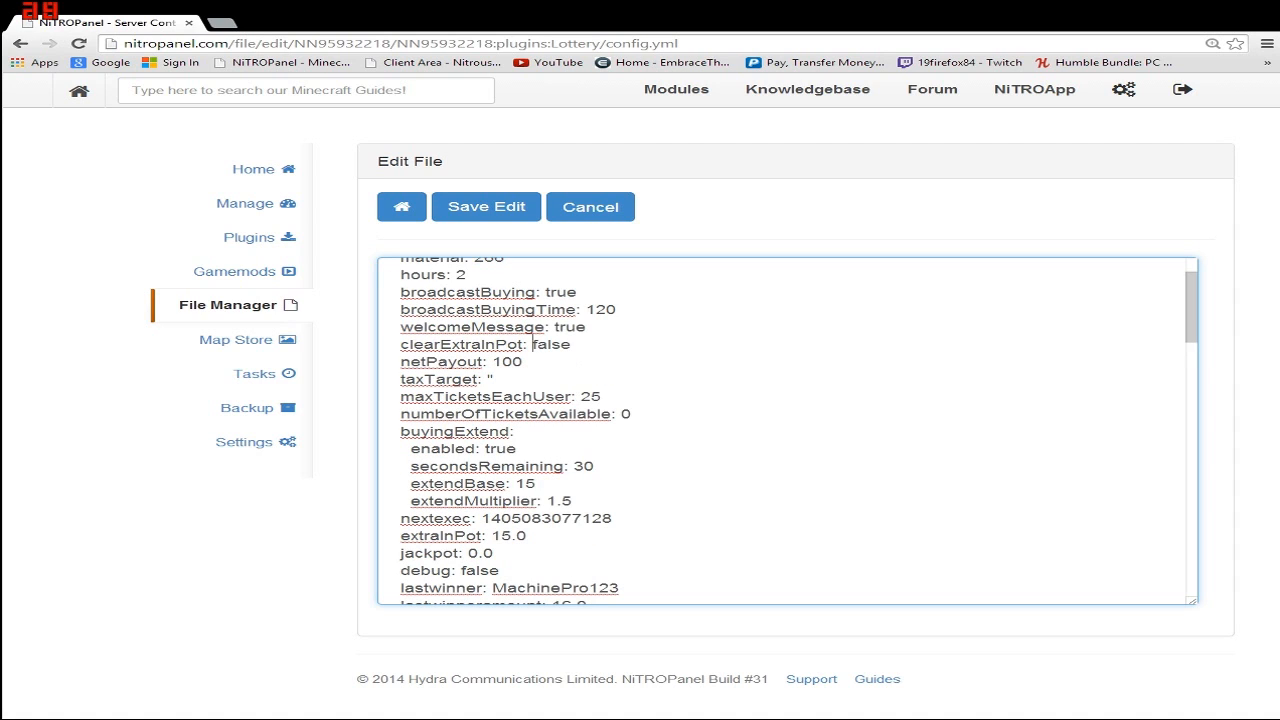
double_click(549, 344)
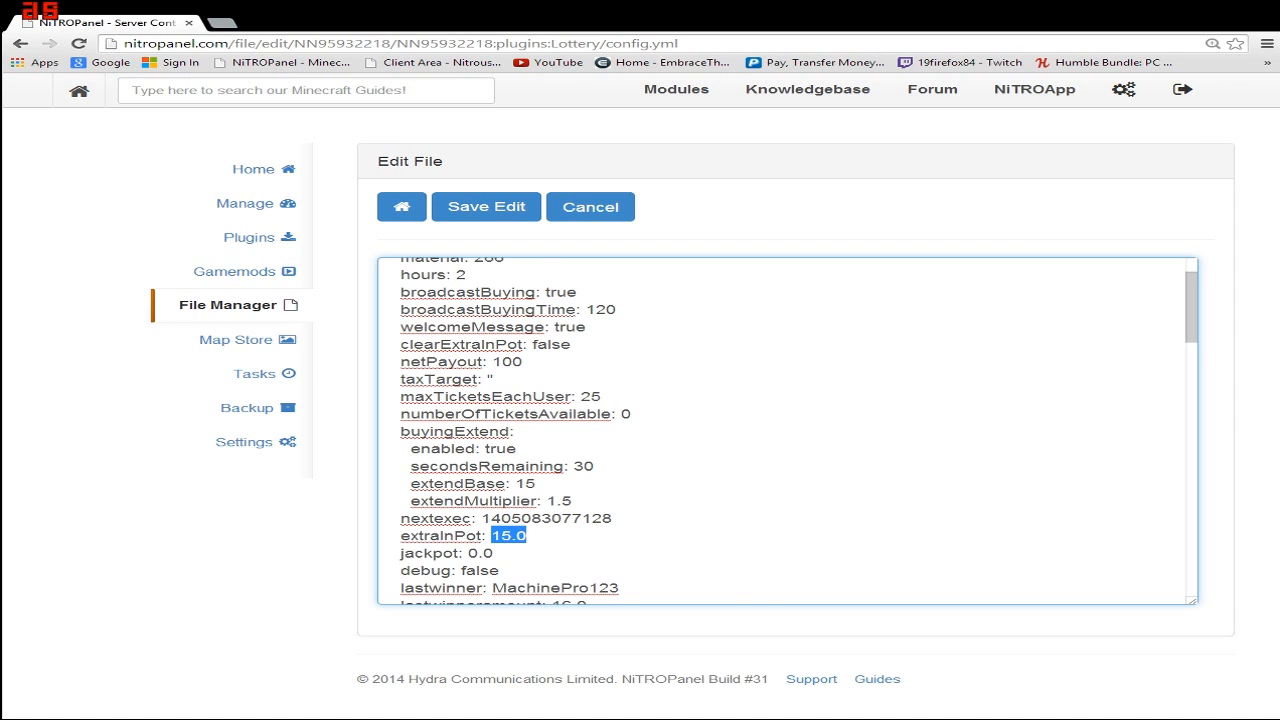
scroll(down, 3)
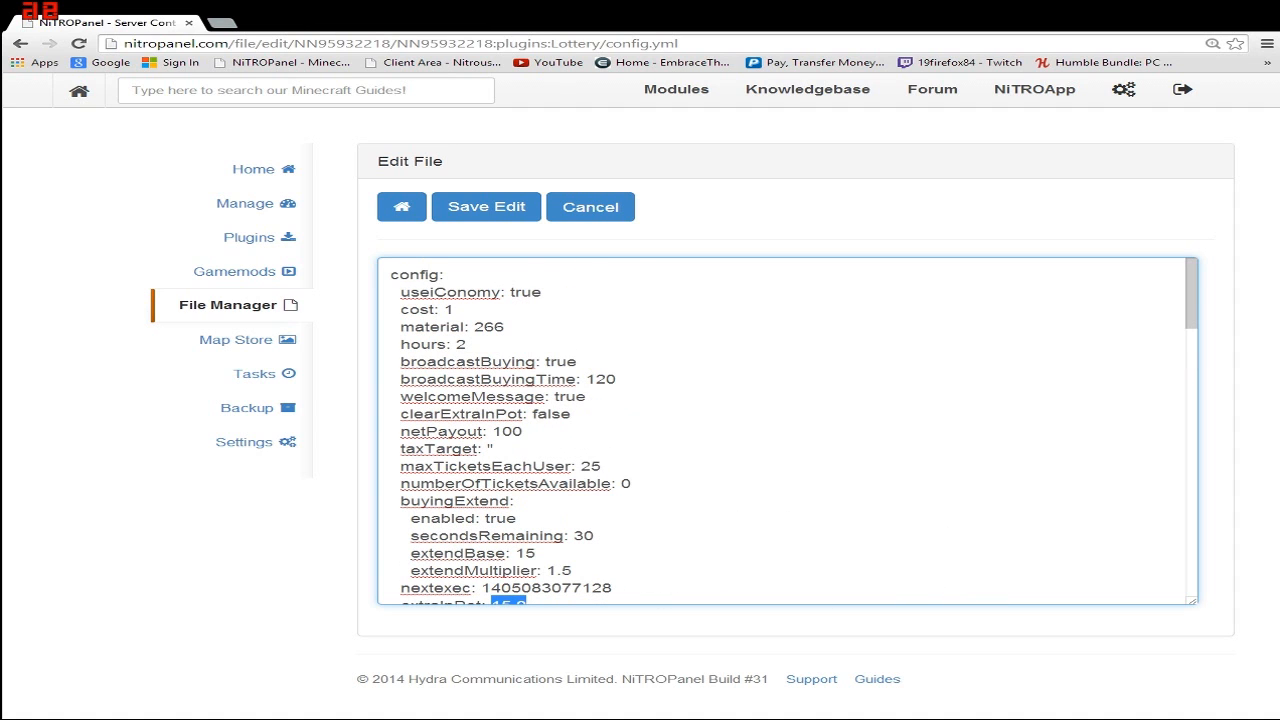
scroll(down, 3)
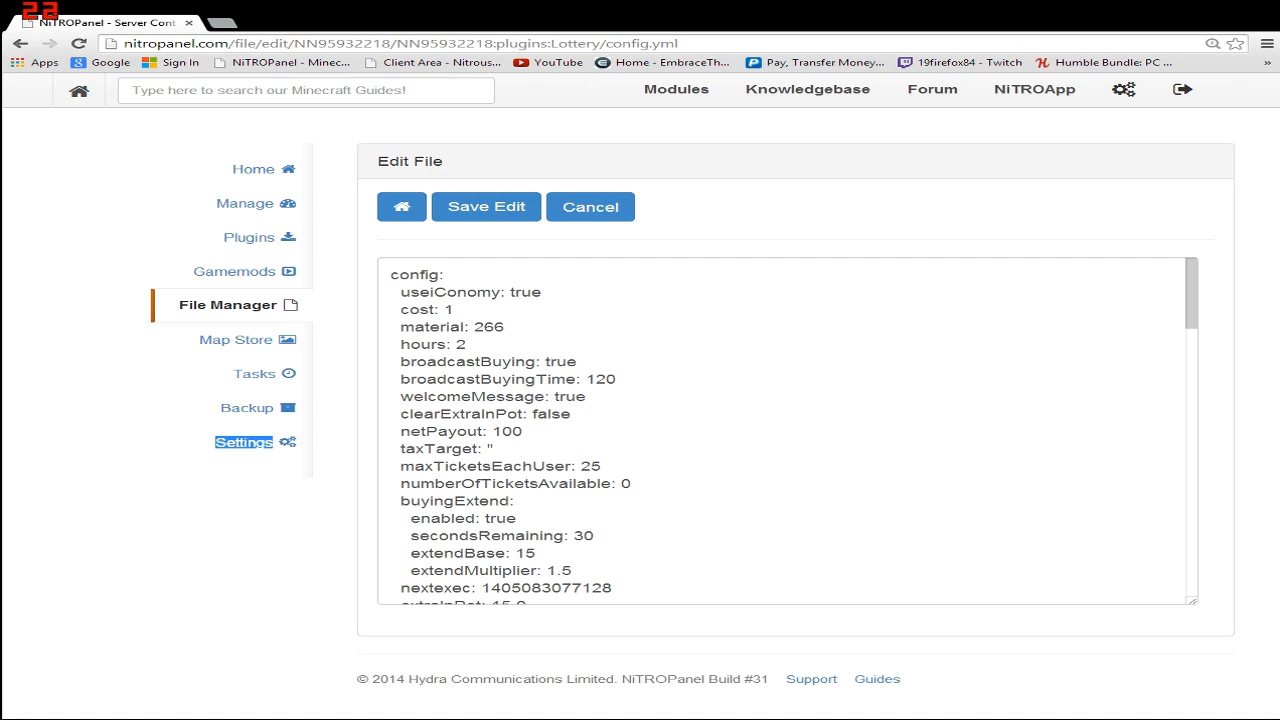
double_click(525, 292)
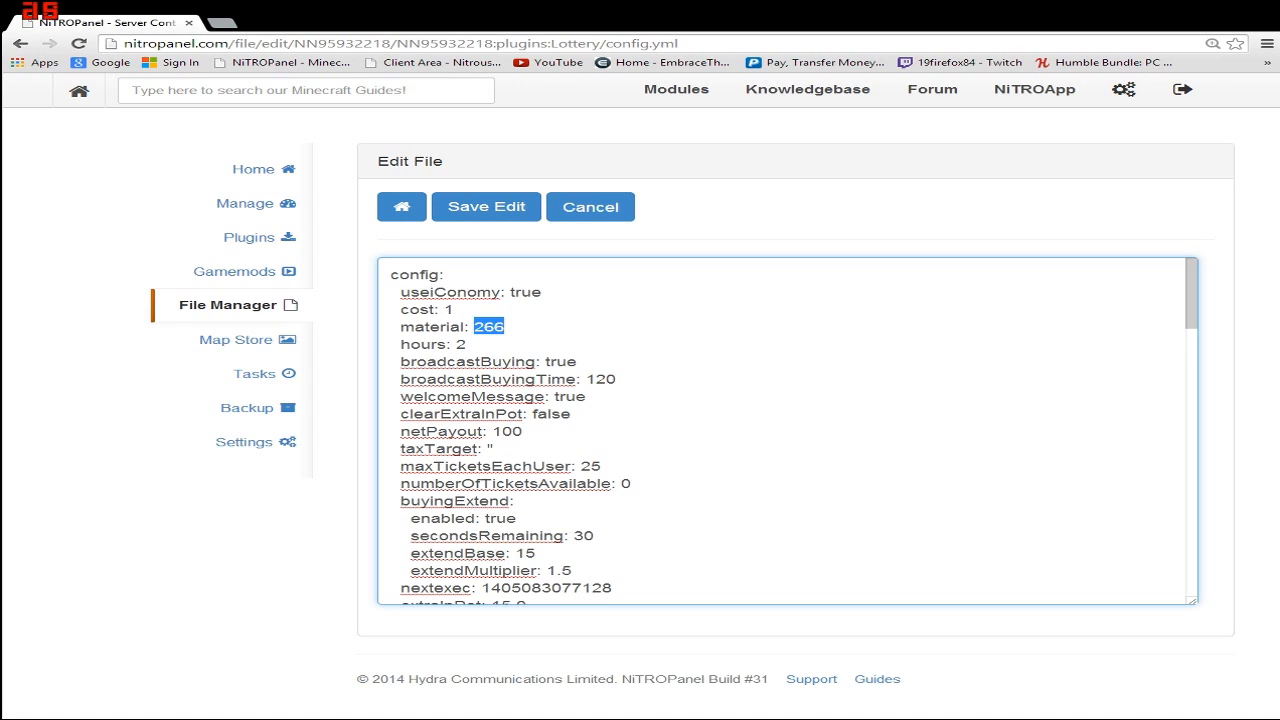
double_click(526, 292)
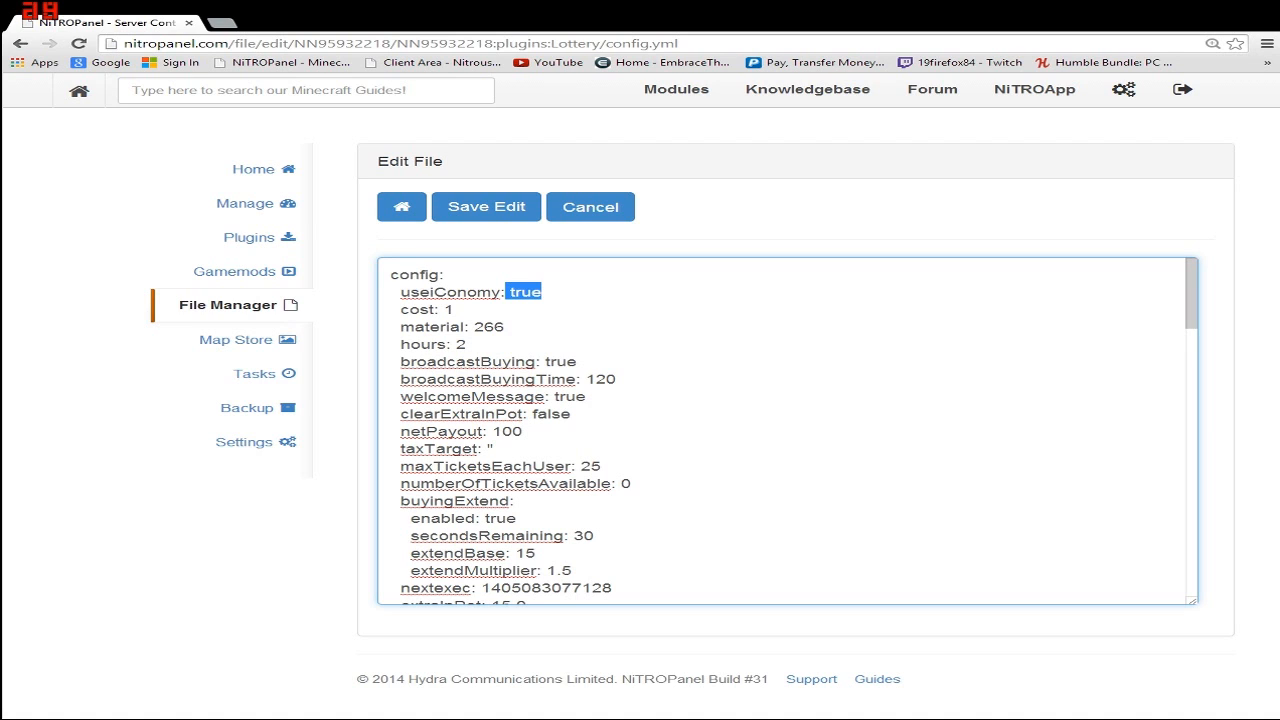
scroll(down, 3)
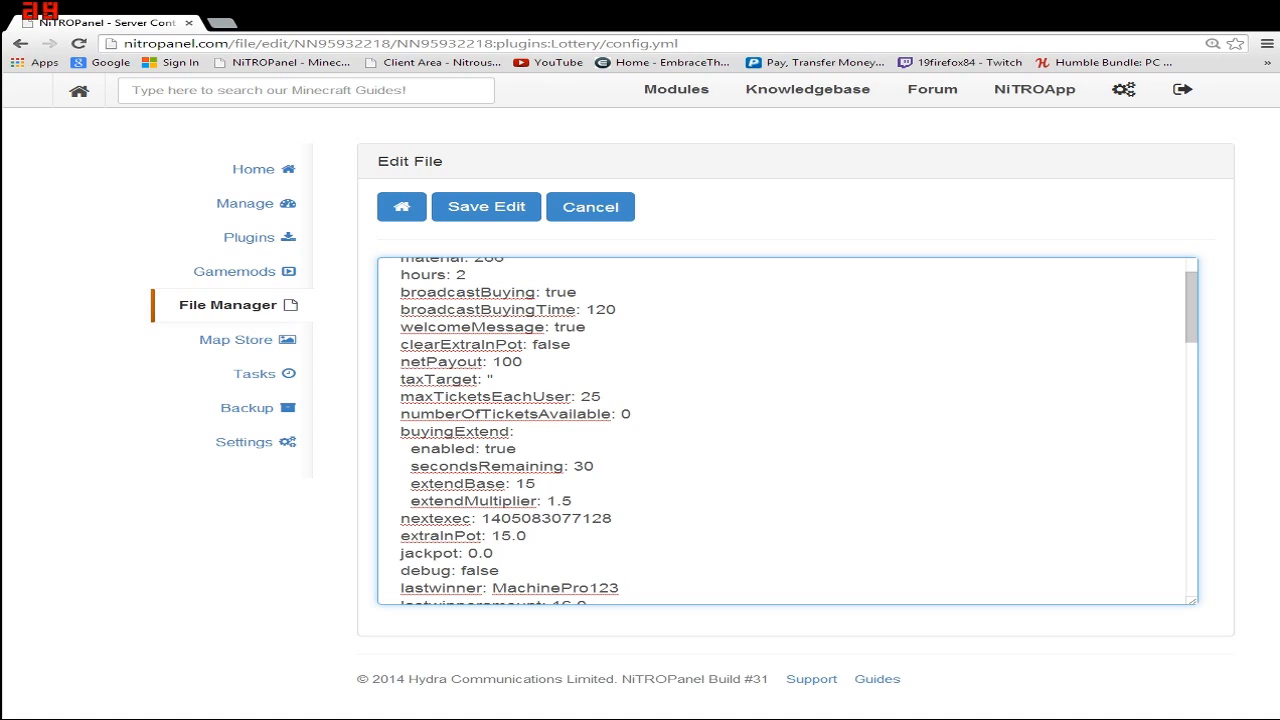
double_click(589, 396)
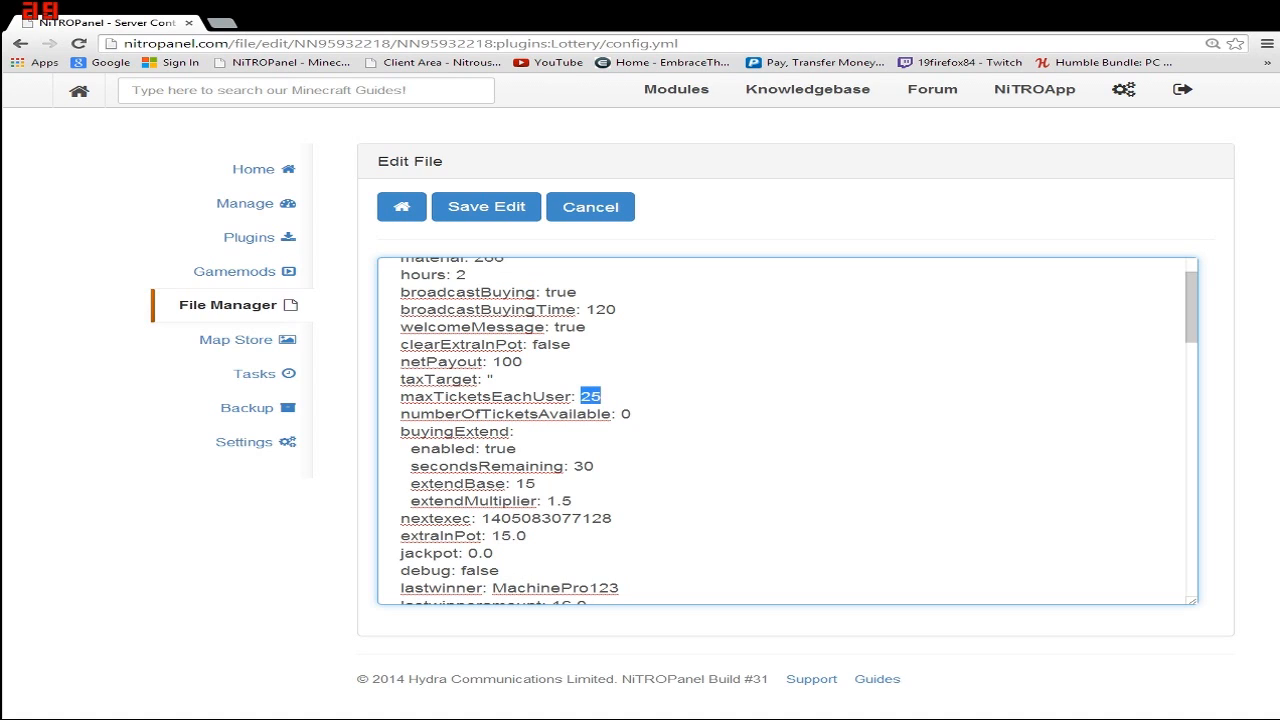